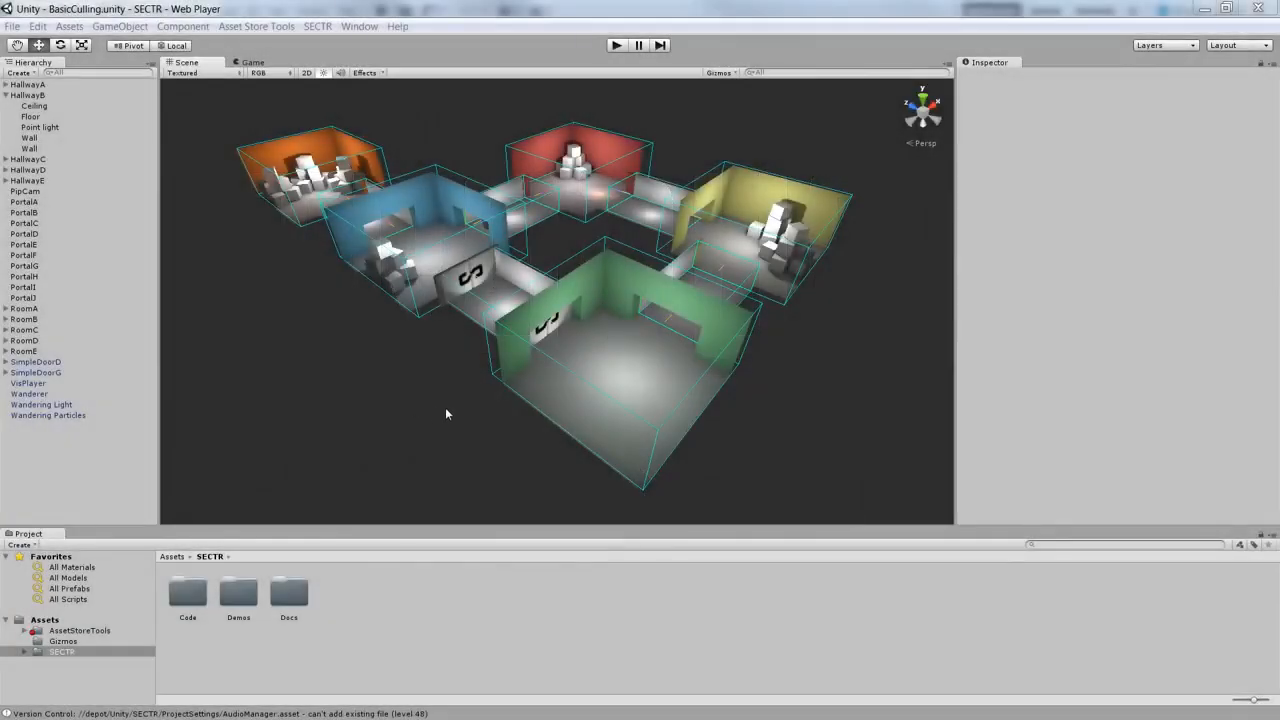
# Step: Select RoomA in the Hierarchy so its SECTR_Sector component shows in the Inspector
pyautogui.moveTo(448, 414); pyautogui.dragTo(388, 420)
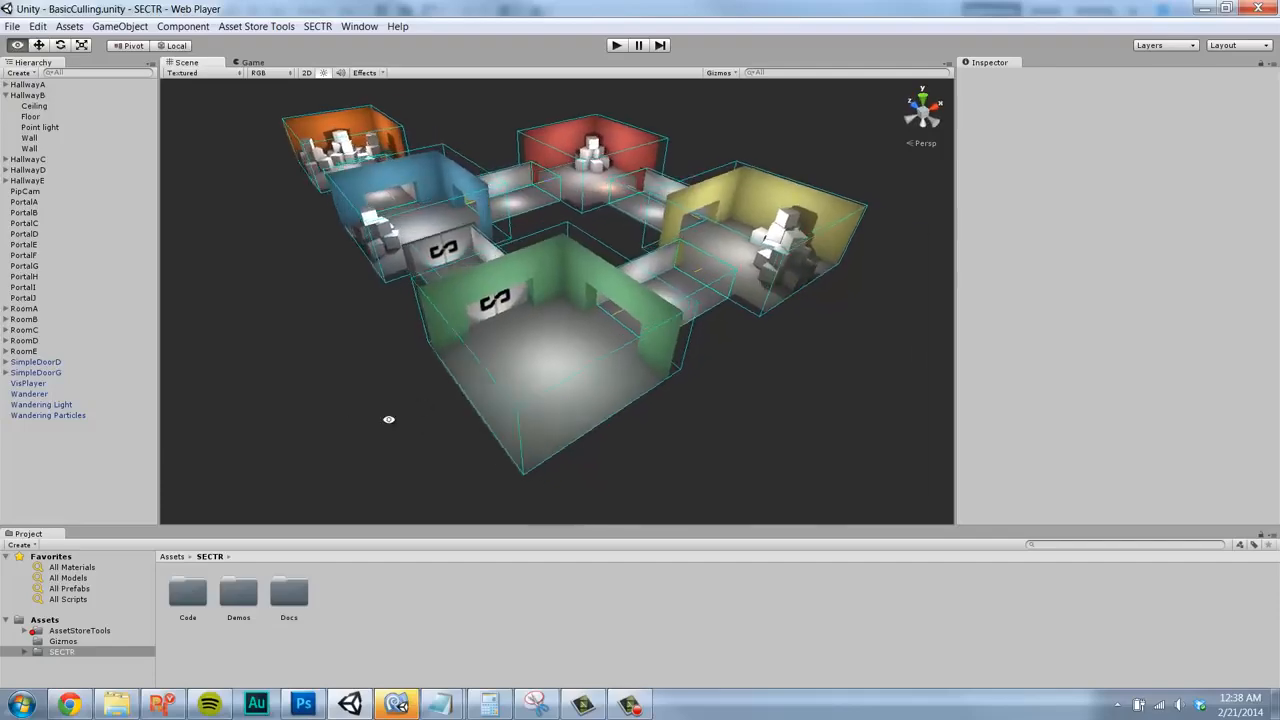
pyautogui.moveTo(388, 420); pyautogui.dragTo(490, 396)
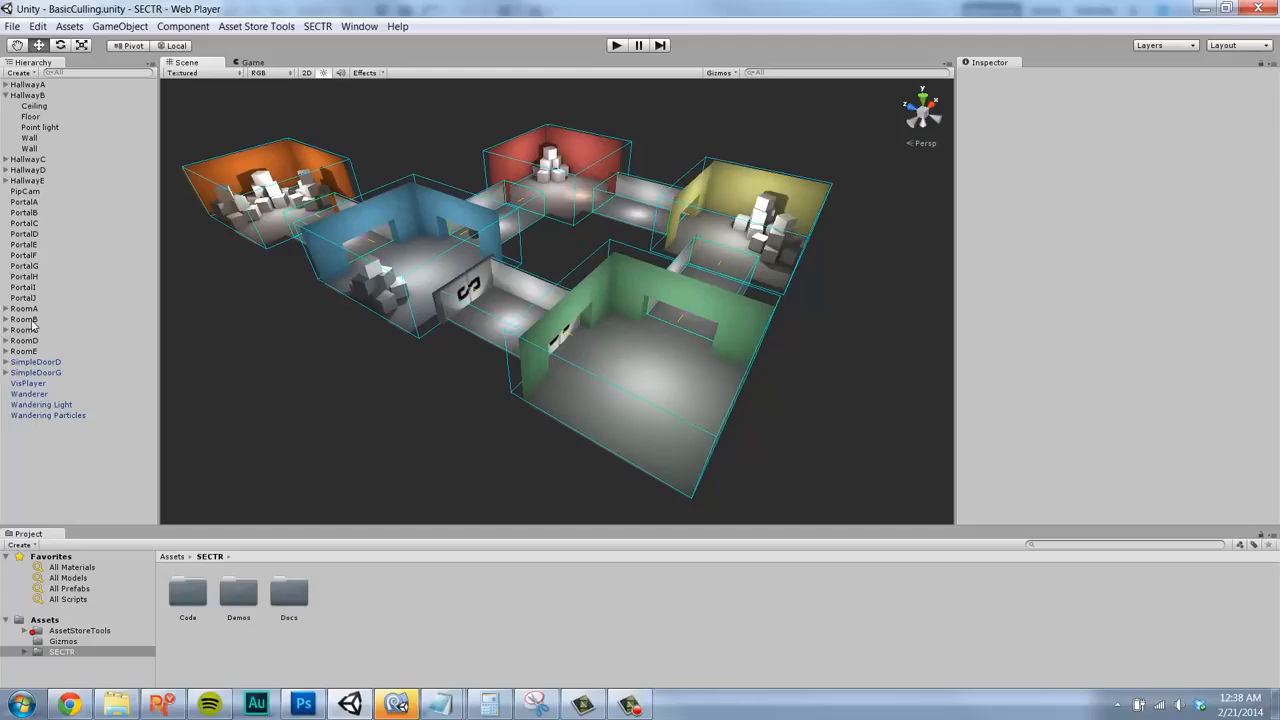
pyautogui.click(24, 308)
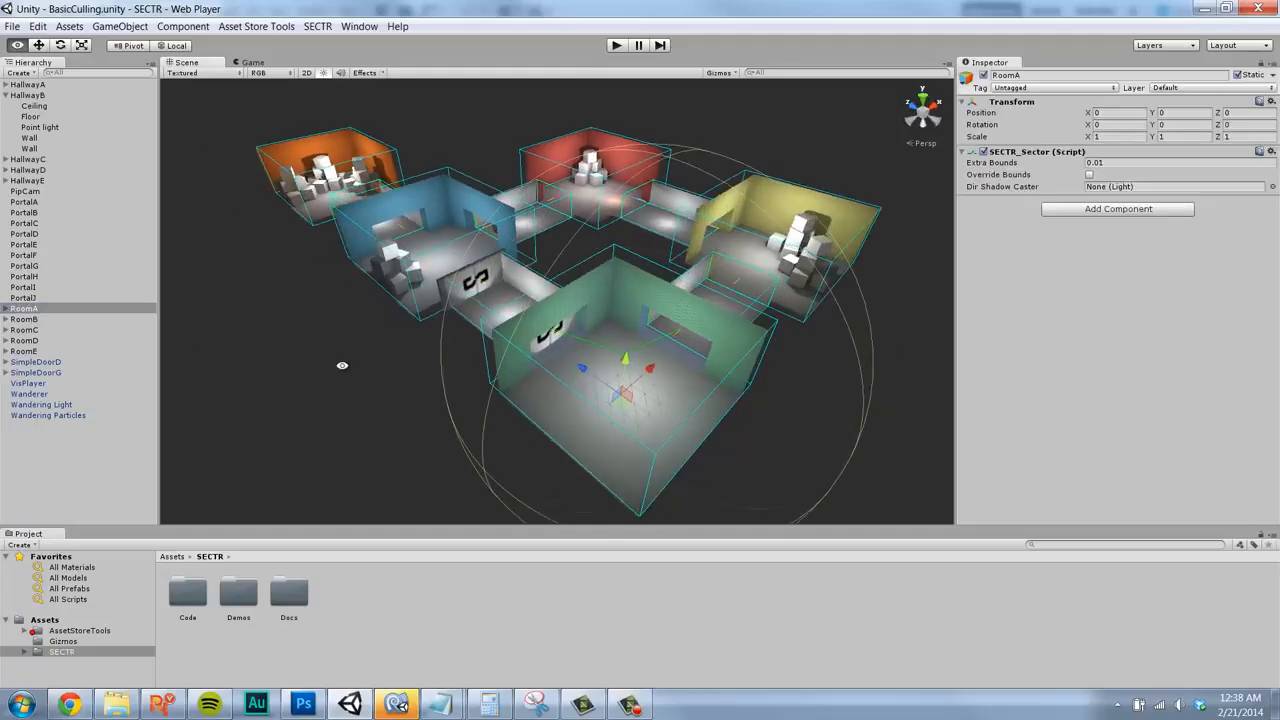